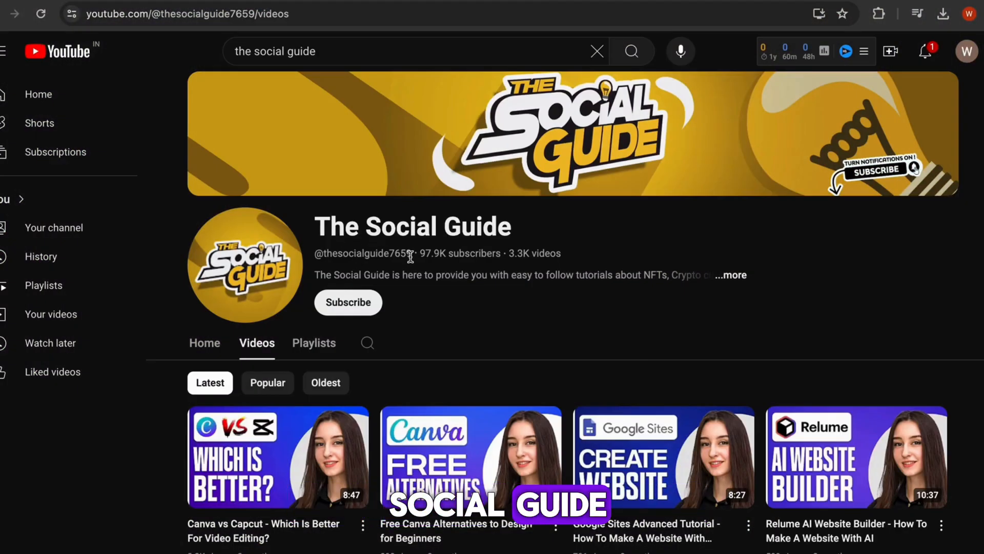
Highlight The Social Guide's video count and sort its videos oldest first
{"action": "double_click", "coordinate": [459, 252]}
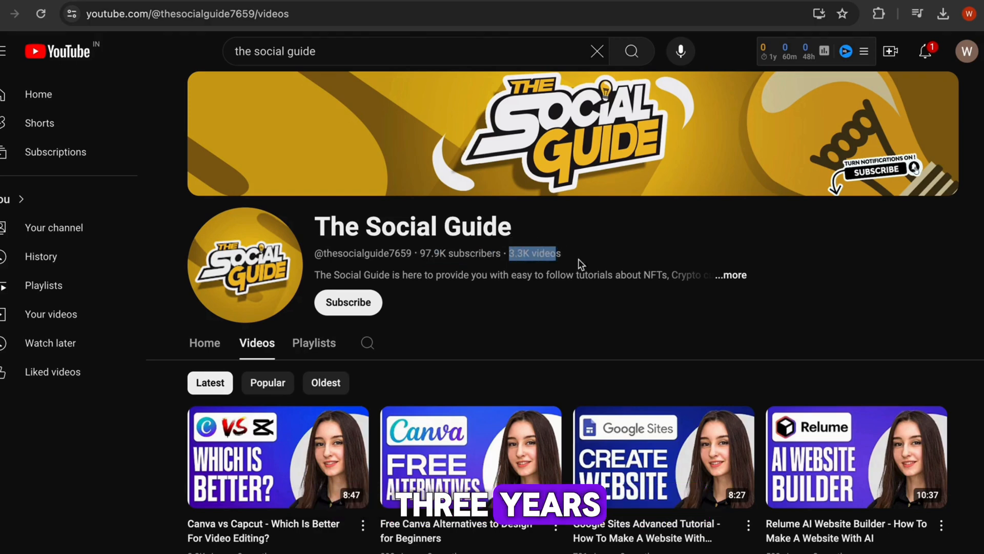
{"action": "scroll", "scroll_direction": "down", "scroll_amount": 3}
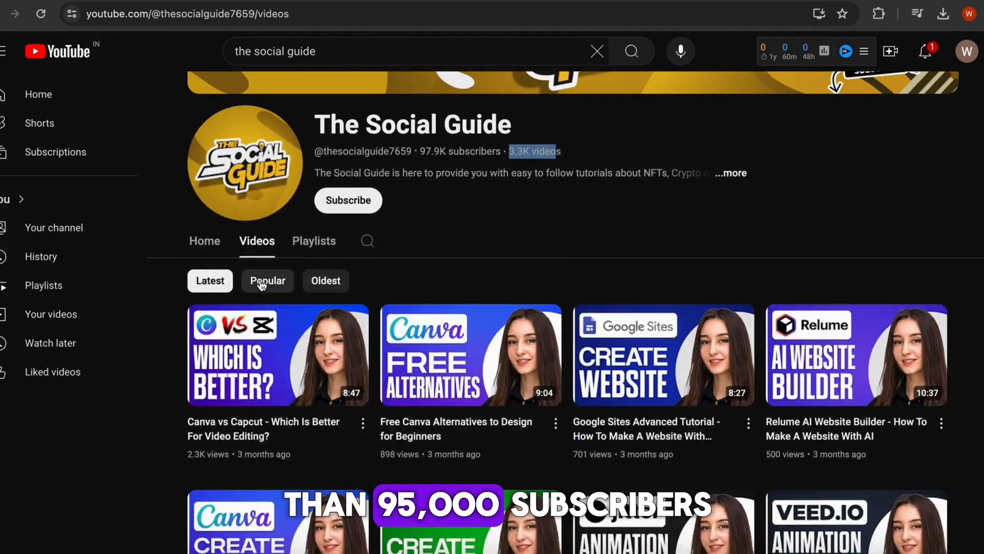
{"action": "left_click", "coordinate": [325, 279]}
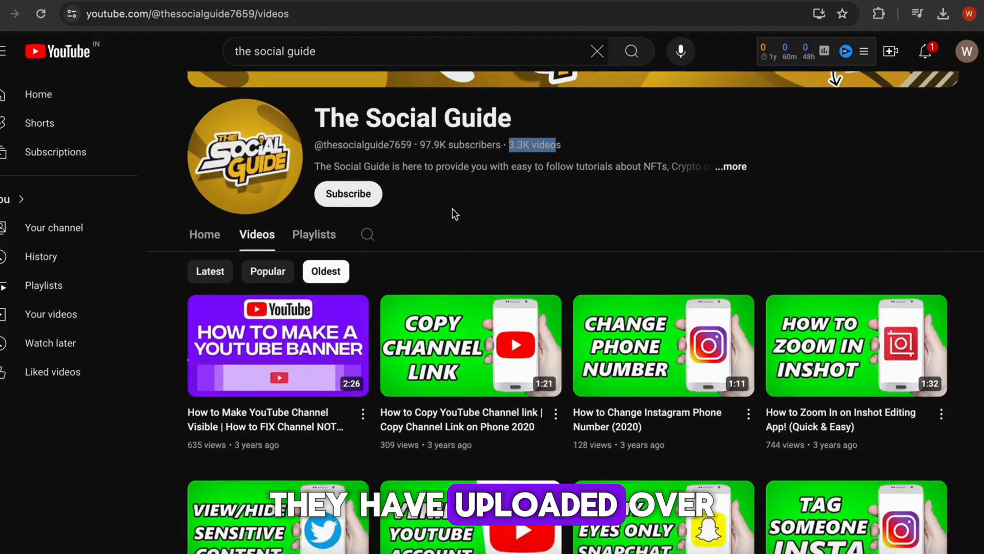
{"action": "scroll", "scroll_direction": "down", "scroll_amount": 3}
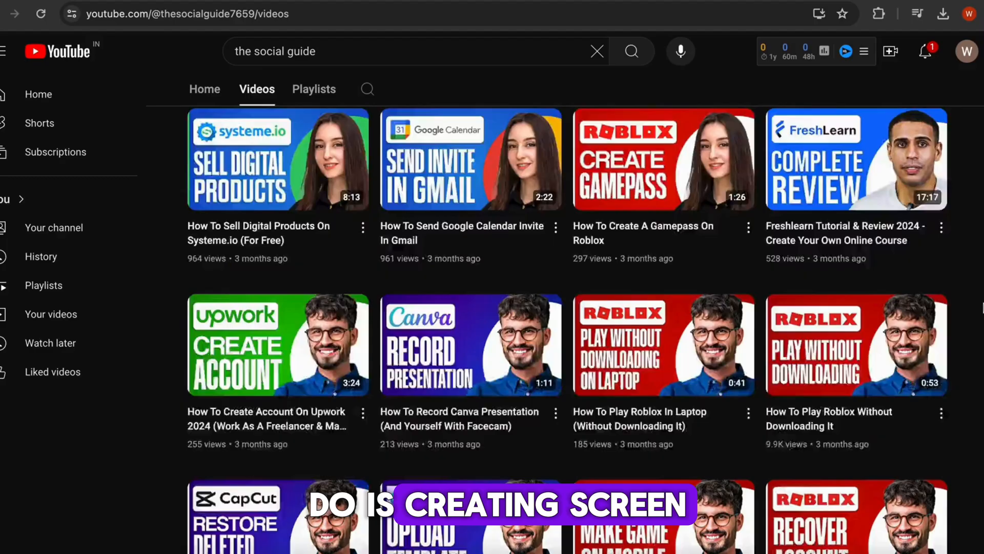
Scroll through the search results beside the vidIQ sidebar and the channel's Videos tab
{"action": "scroll", "scroll_direction": "down", "scroll_amount": 3}
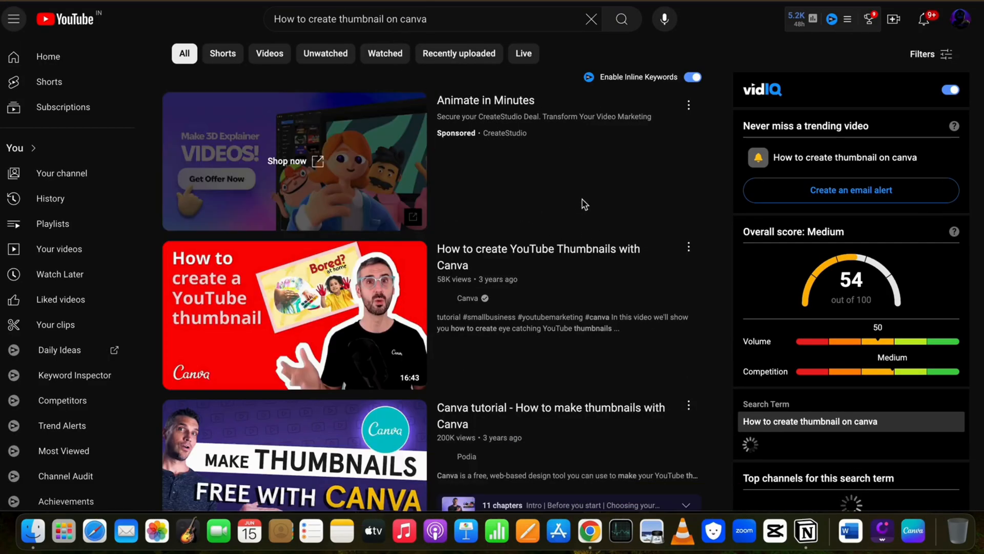
{"action": "scroll", "scroll_direction": "down", "scroll_amount": 3}
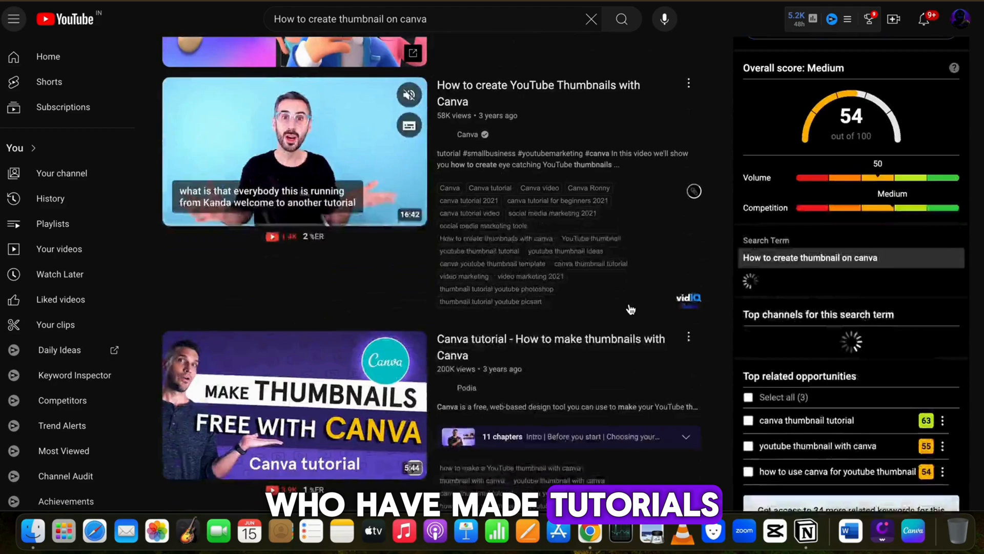
{"action": "scroll", "scroll_direction": "down", "scroll_amount": 3}
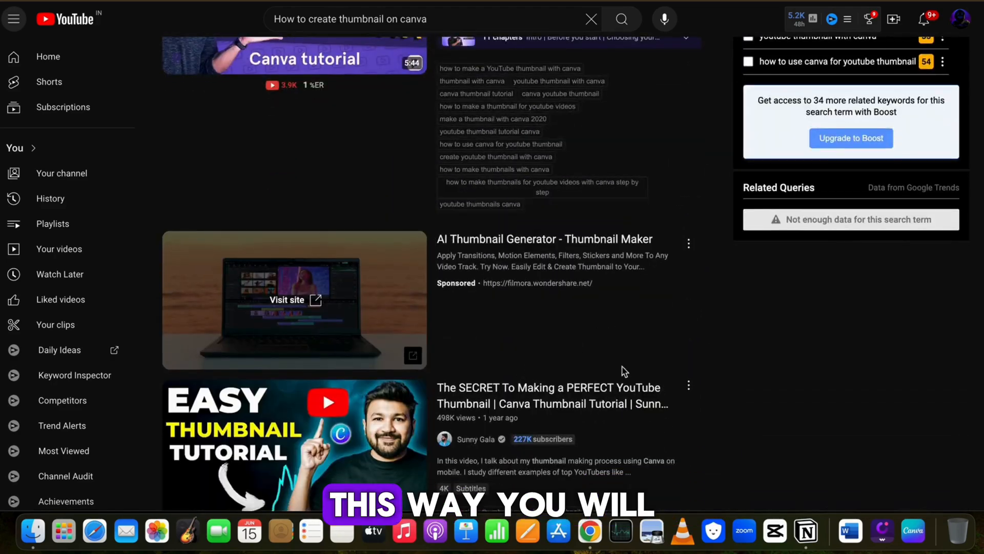
{"action": "scroll", "scroll_direction": "down", "scroll_amount": 3}
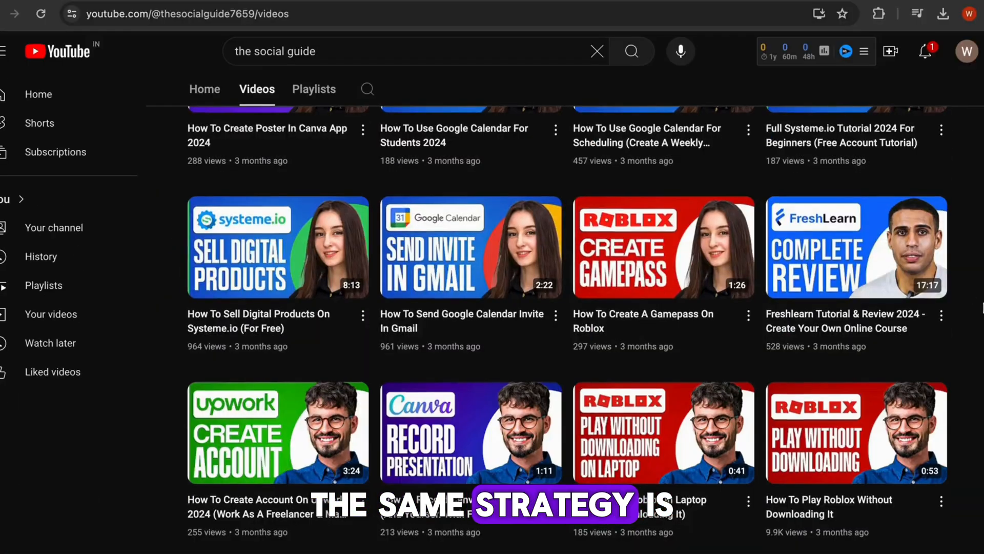
{"action": "scroll", "scroll_direction": "down", "scroll_amount": 3}
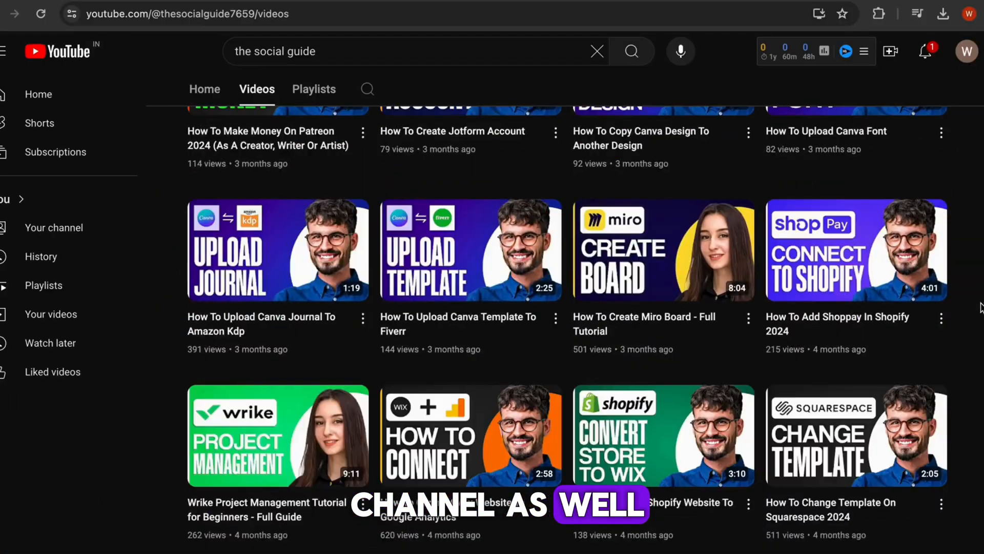
{"action": "scroll", "scroll_direction": "down", "scroll_amount": 3}
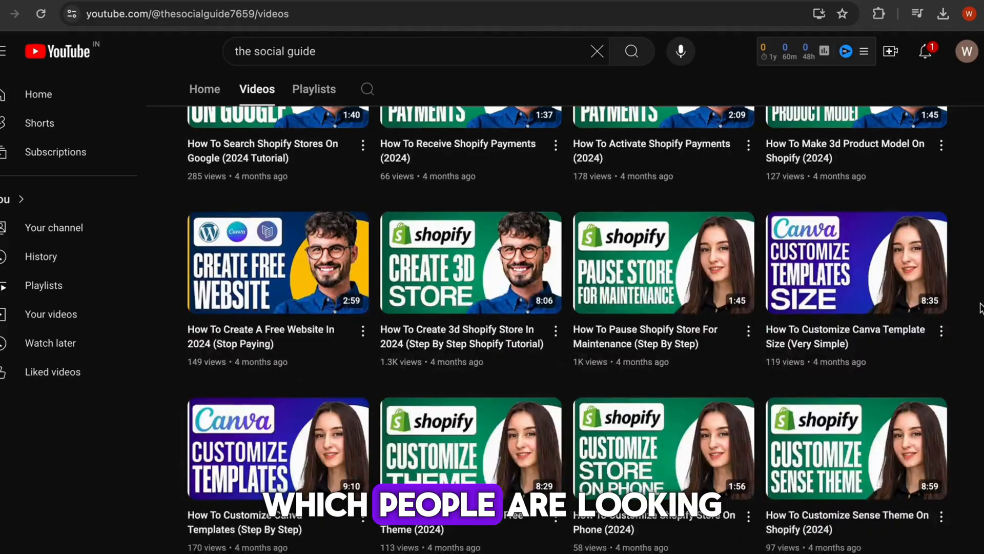
{"action": "scroll", "scroll_direction": "down", "scroll_amount": 3}
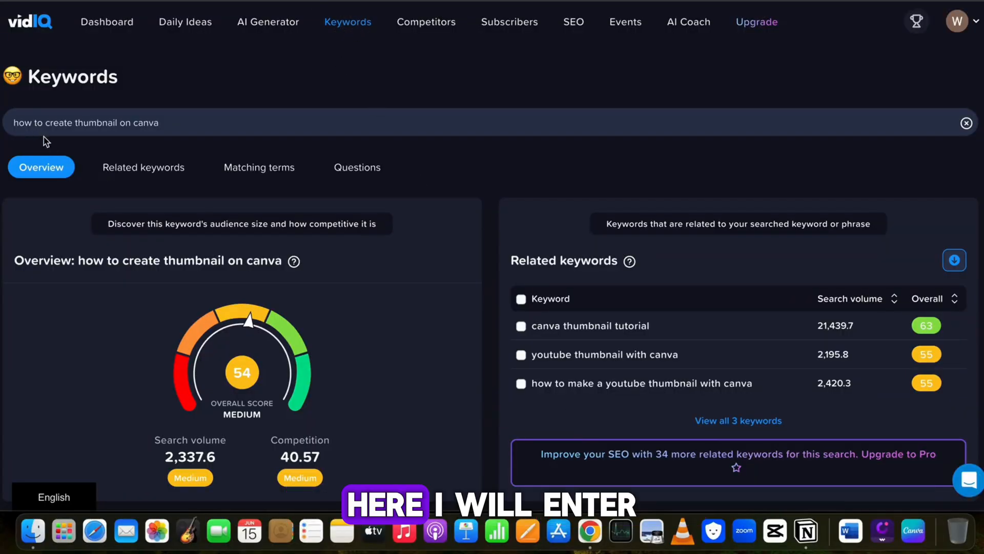
{"action": "mouse_move", "coordinate": [529, 165]}
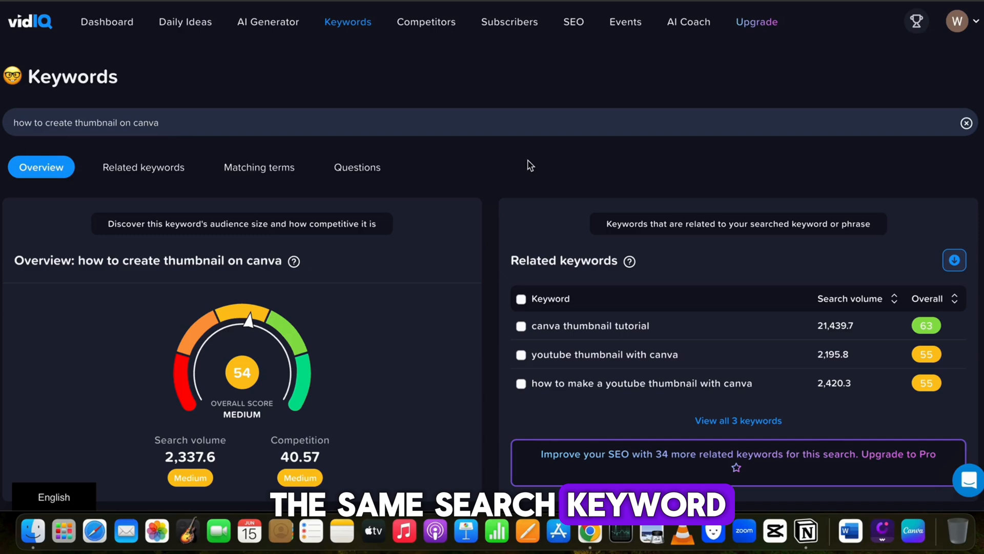
Review the Overview, Matching terms and Questions panels for 'youtube thumbnail tutorial' (score 61)
{"action": "scroll", "scroll_direction": "down", "scroll_amount": 3}
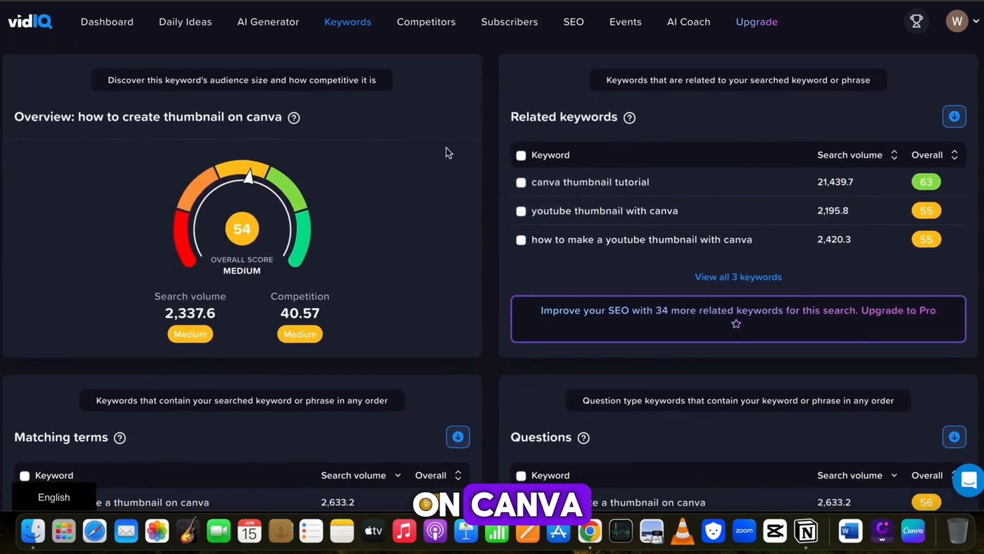
{"action": "scroll", "scroll_direction": "down", "scroll_amount": 3}
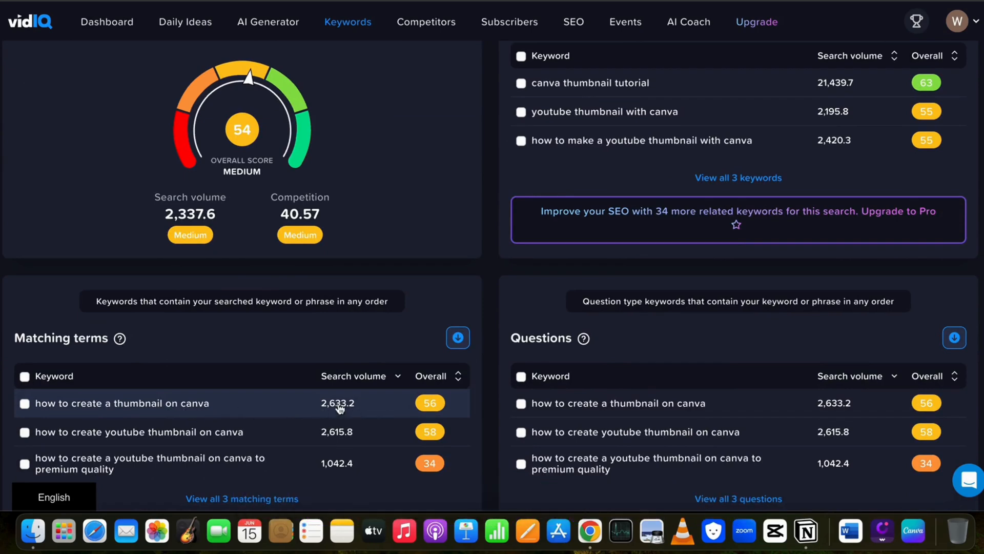
{"action": "mouse_move", "coordinate": [273, 246]}
{"action": "type", "text": "youtube thumbnail tutorial"}
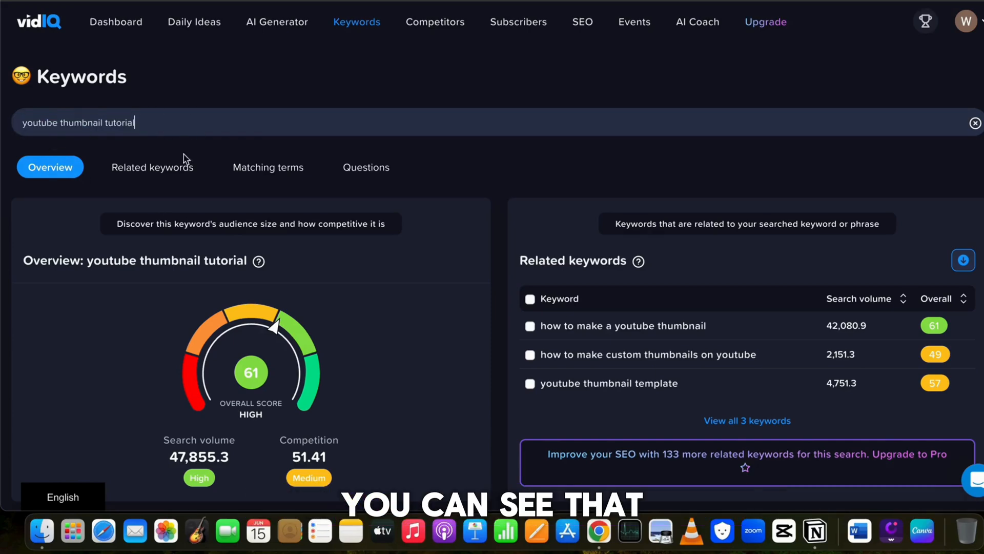
{"action": "scroll", "scroll_direction": "down", "scroll_amount": 3}
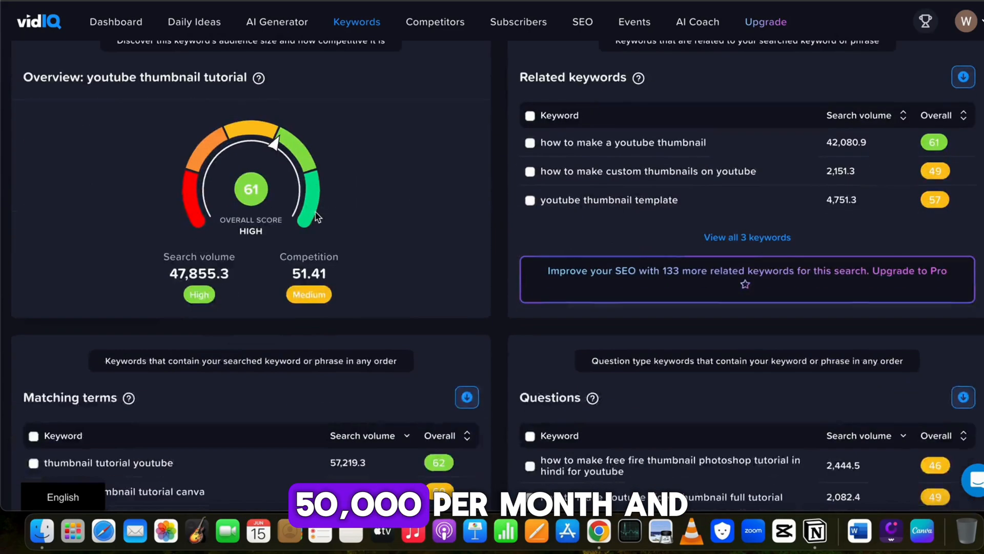
{"action": "scroll", "scroll_direction": "down", "scroll_amount": 3}
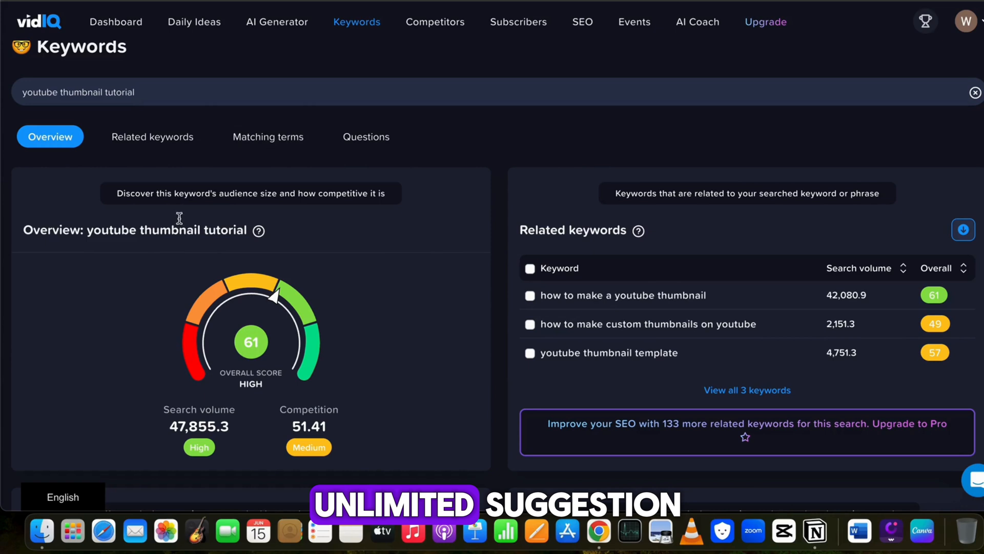
{"action": "left_click", "coordinate": [151, 137]}
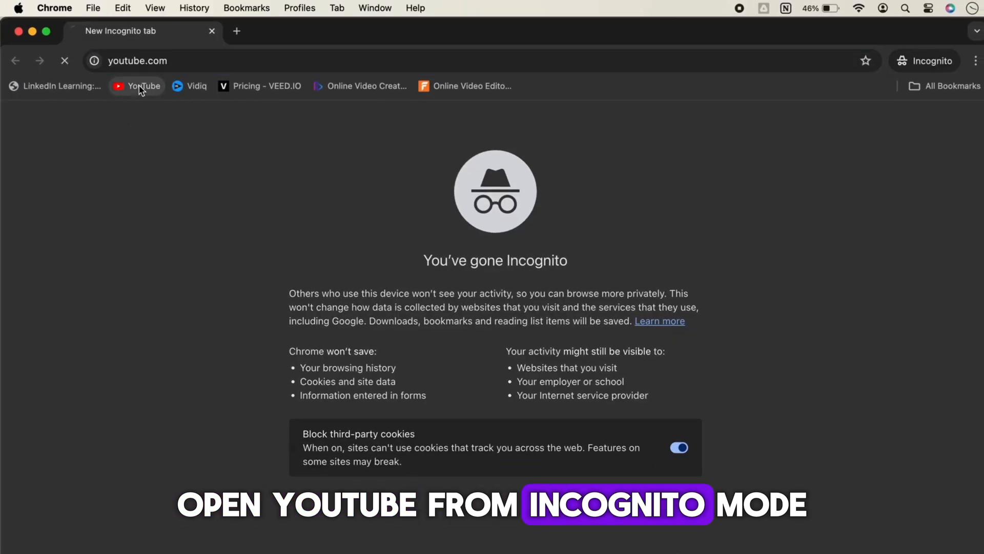
Open YouTube in the incognito window and search 'How to make thumbnail for youtu'
{"action": "left_click", "coordinate": [136, 86]}
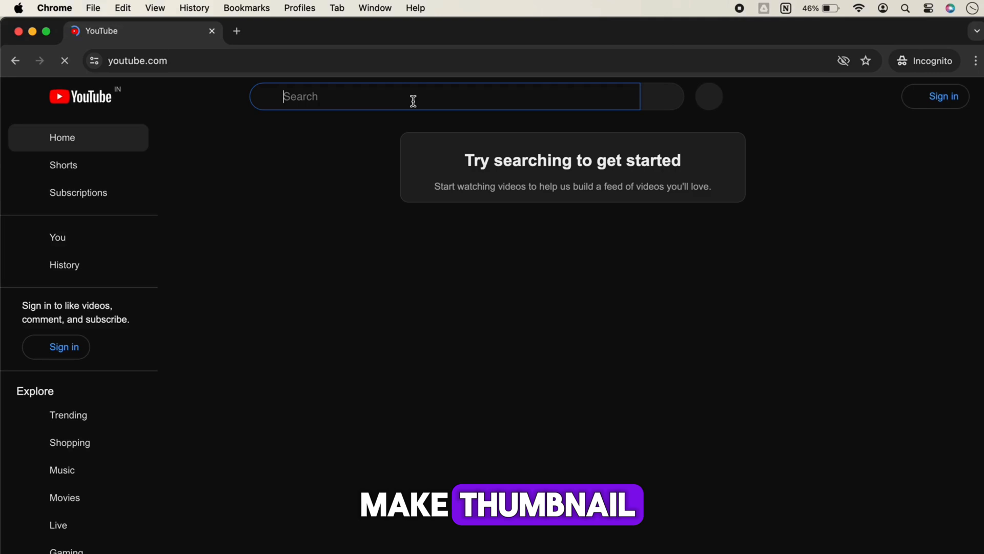
{"action": "type", "text": "How to make thumbnail"}
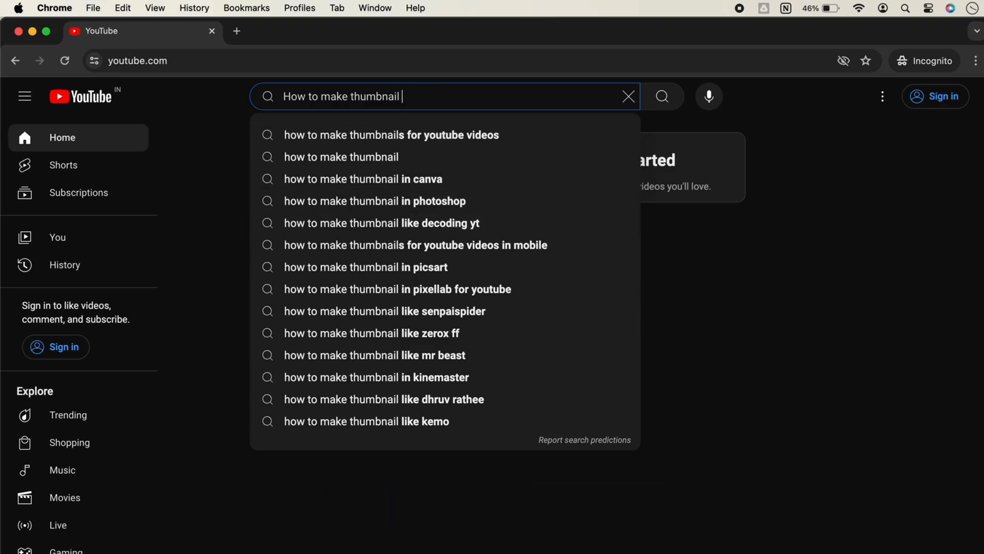
{"action": "type", "text": "for"}
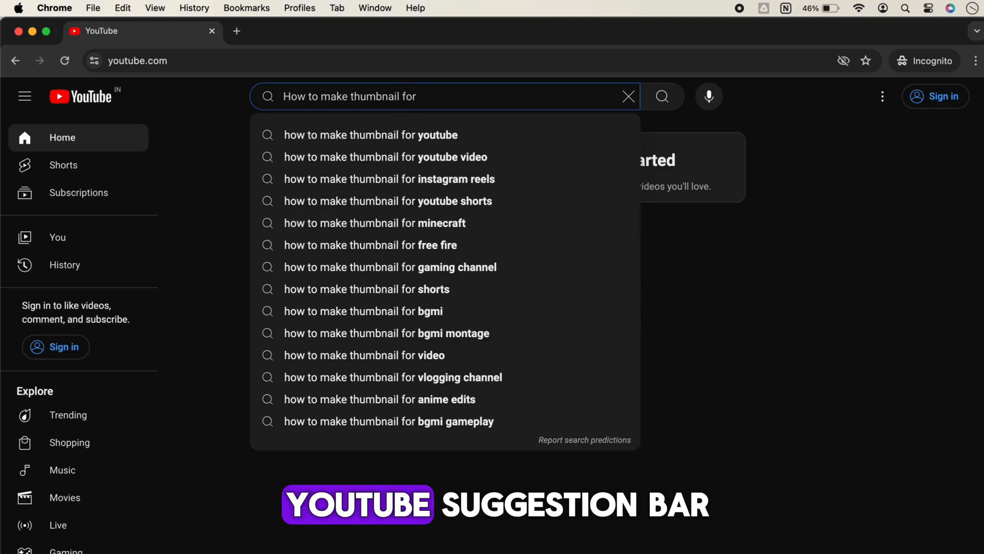
{"action": "type", "text": "youtu"}
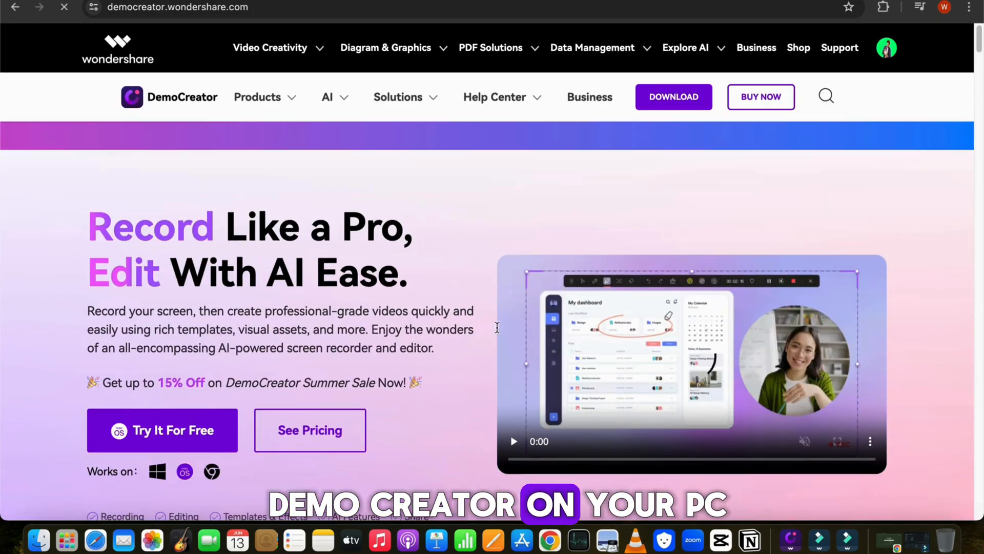
Download DemoCreator via Try It For Free on democreator.wondershare.com
{"action": "left_click", "coordinate": [513, 441]}
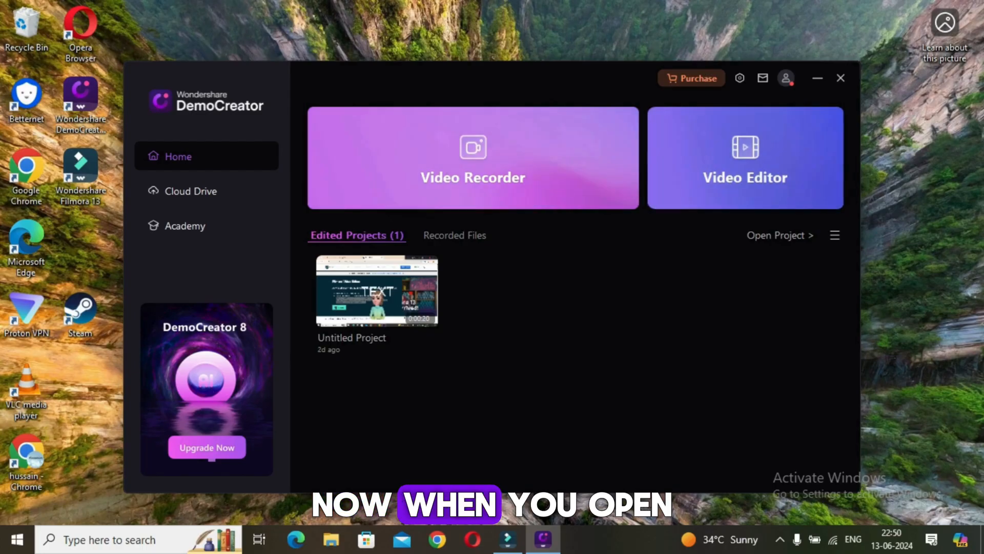
Pick Virtual Avatar from the Video Recorder's recording types to begin an avatar session
{"action": "left_click", "coordinate": [473, 157]}
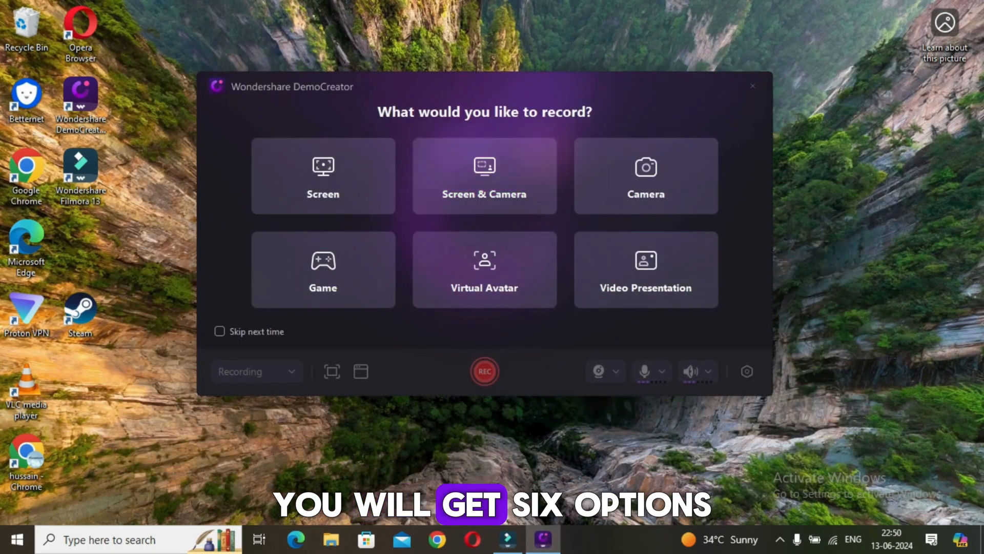
{"action": "left_click", "coordinate": [322, 176]}
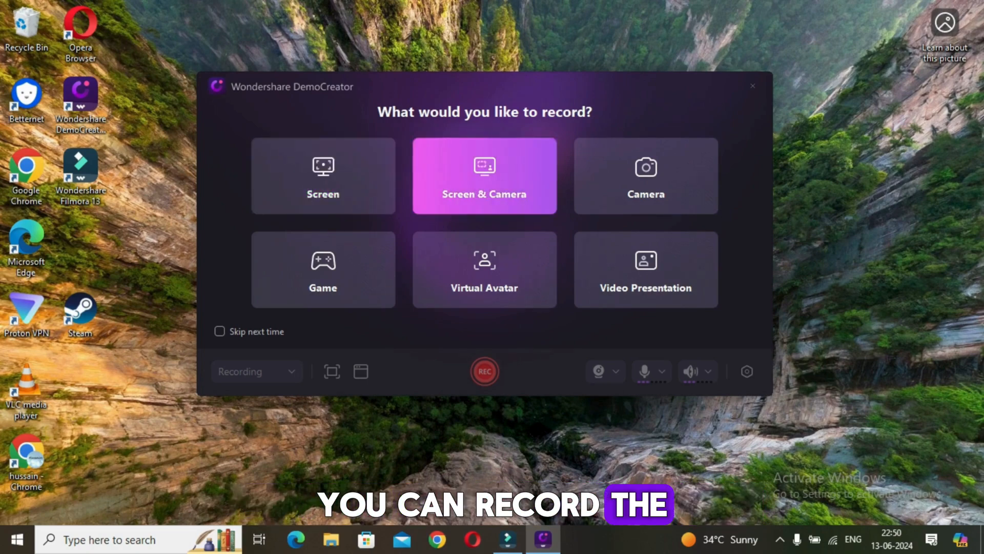
{"action": "left_click", "coordinate": [645, 175]}
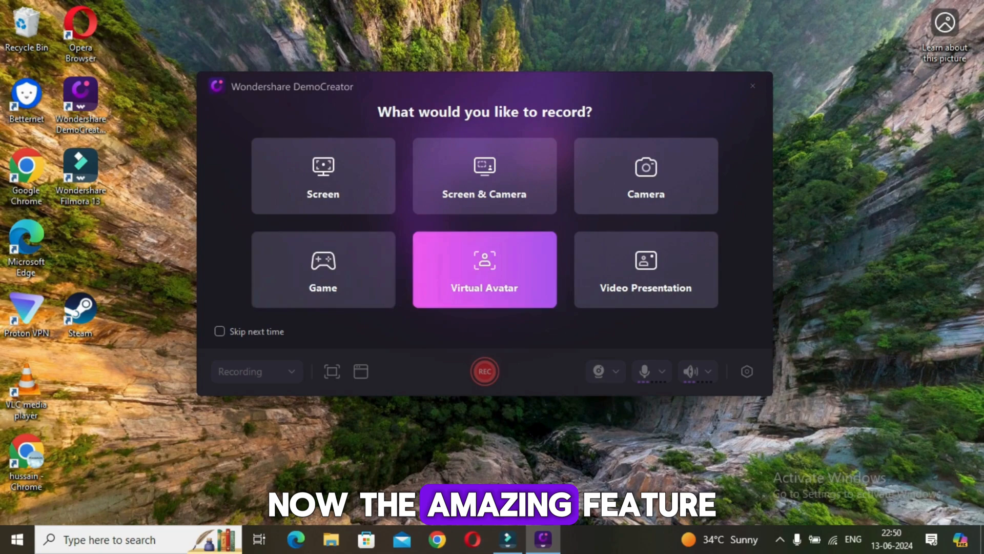
{"action": "left_click", "coordinate": [484, 268]}
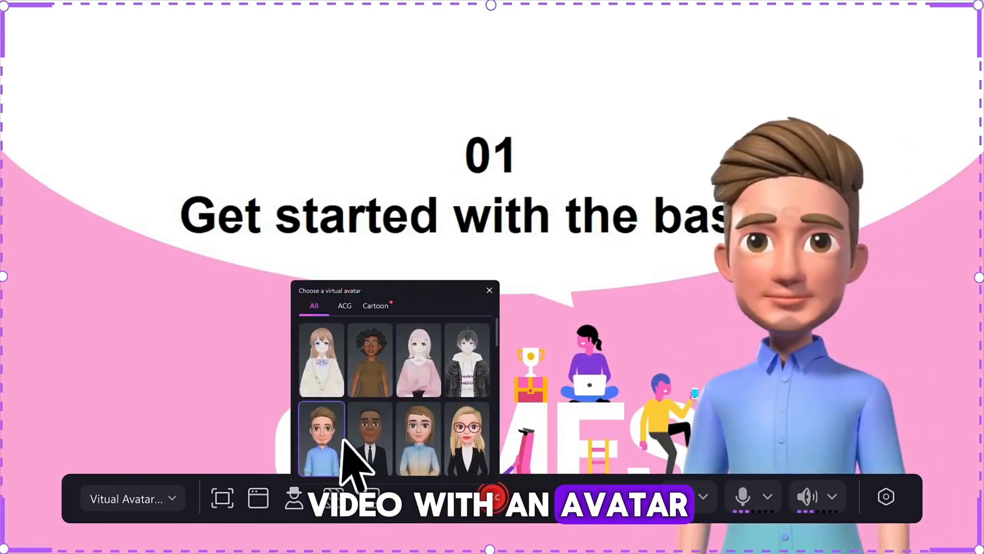
Try the brown-bob avatar, set the recording area, browse Business and Meta backgrounds, then close
{"action": "left_click", "coordinate": [418, 438]}
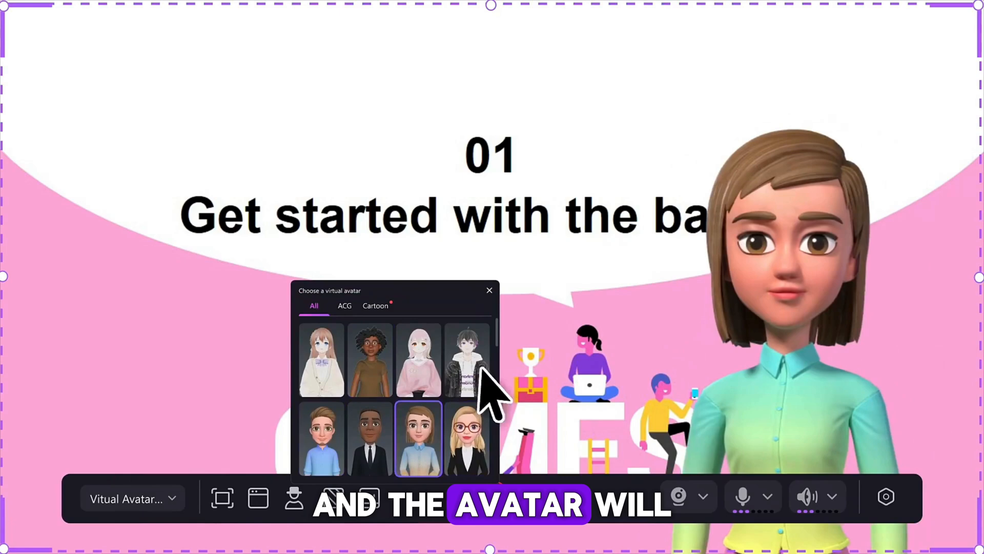
{"action": "left_click", "coordinate": [418, 358]}
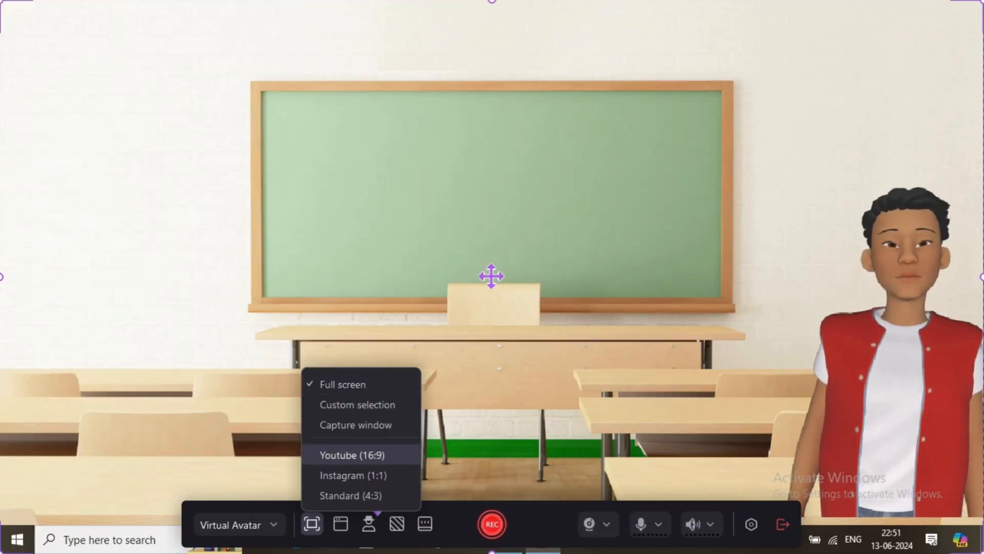
{"action": "left_click", "coordinate": [352, 454]}
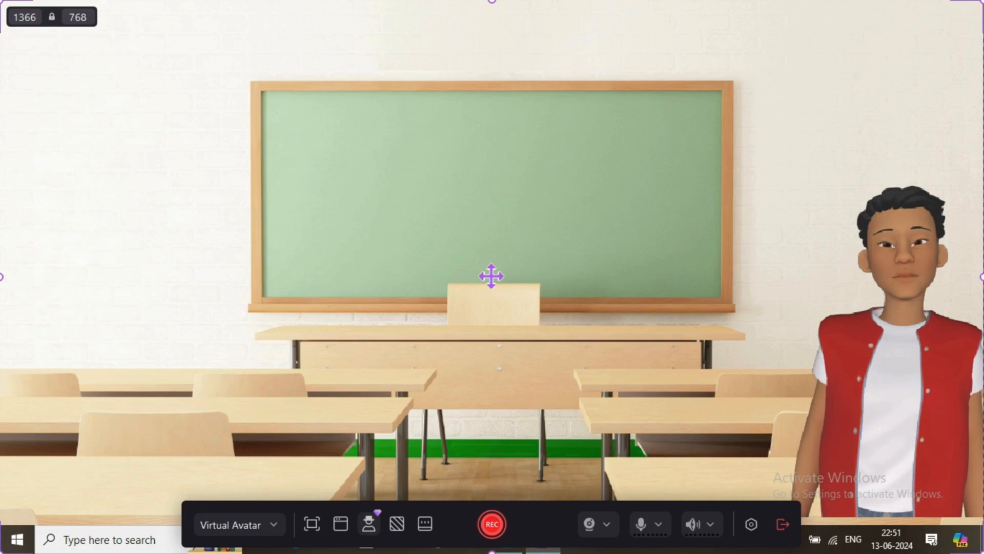
{"action": "left_click", "coordinate": [368, 523]}
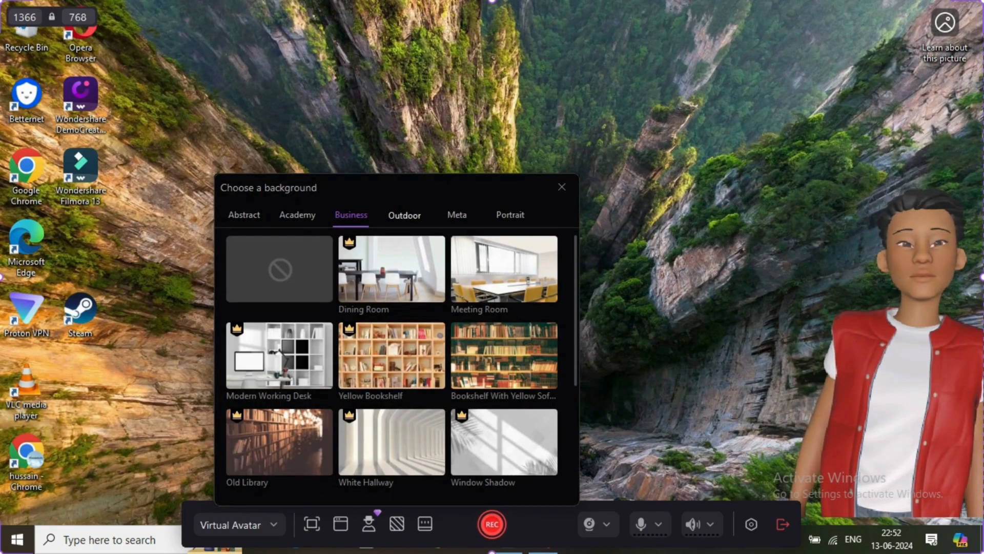
{"action": "left_click", "coordinate": [457, 215]}
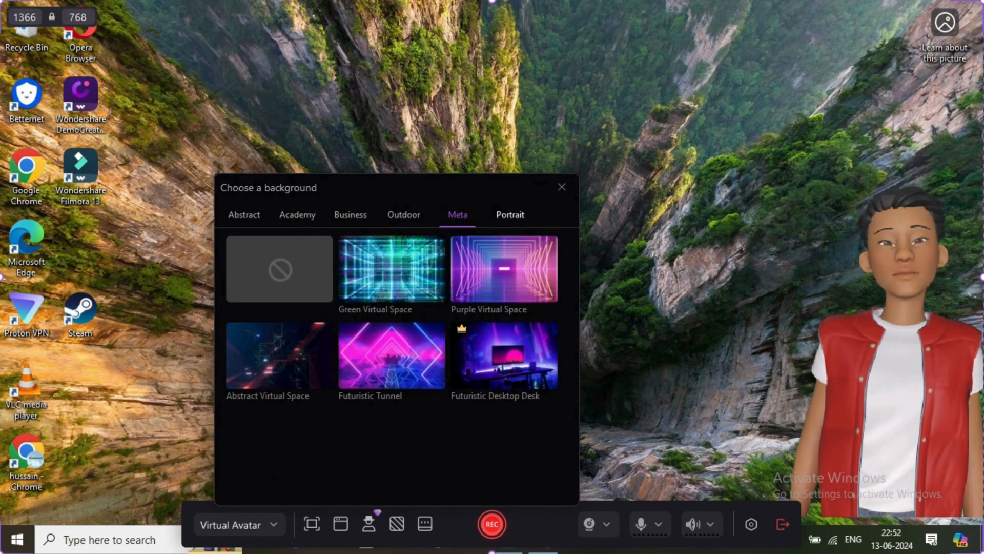
{"action": "left_click", "coordinate": [606, 523]}
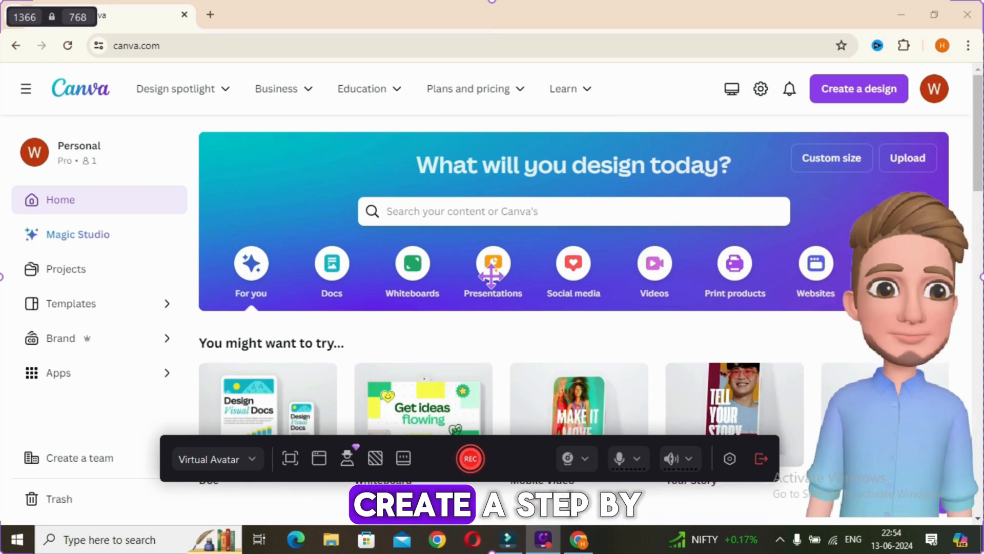
Keep Virtual Avatar as the recording mode and start recording the Canva page
{"action": "left_click", "coordinate": [216, 459]}
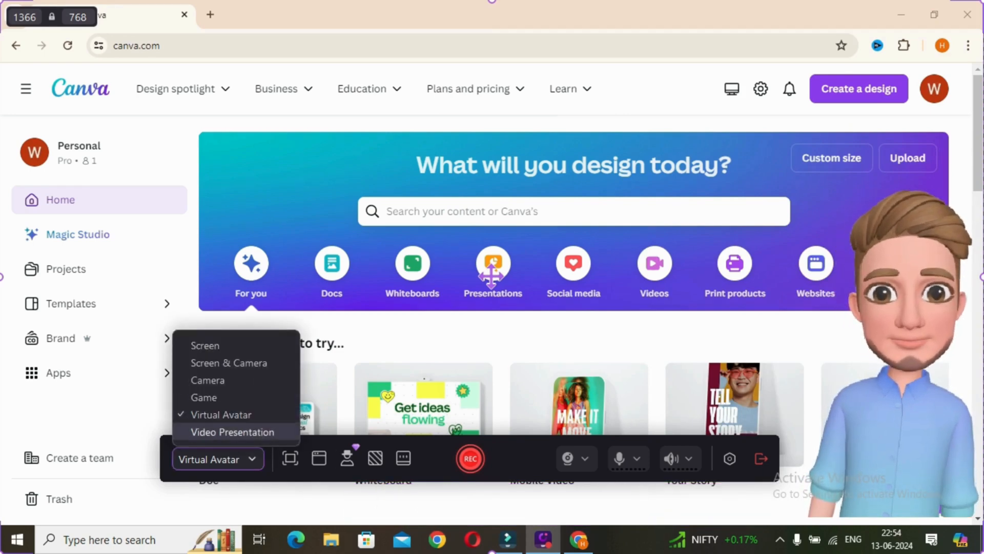
{"action": "left_click", "coordinate": [289, 458]}
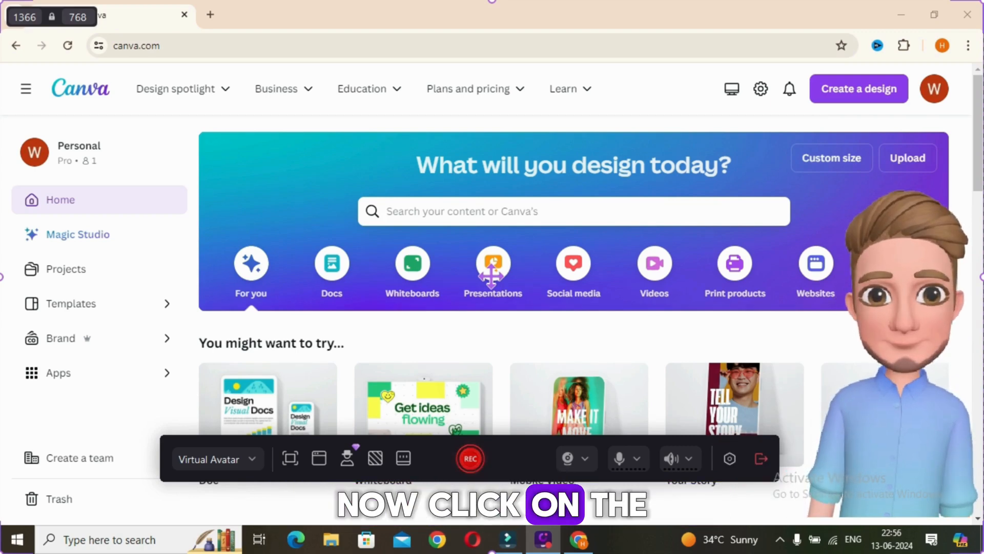
{"action": "left_click", "coordinate": [470, 459]}
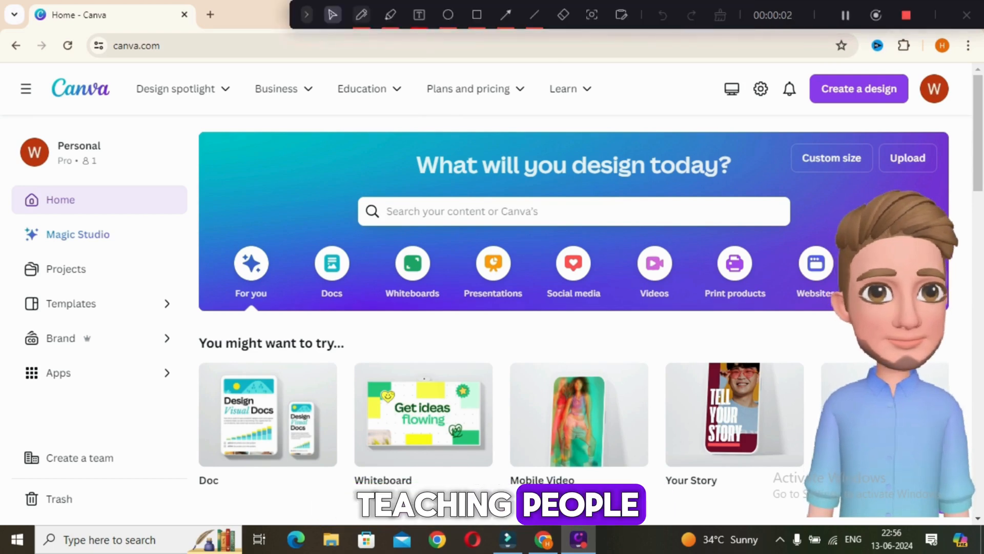
Mark up the Canva page with pen, highlighter and colour tools, then stop and preview
{"action": "left_click", "coordinate": [361, 14]}
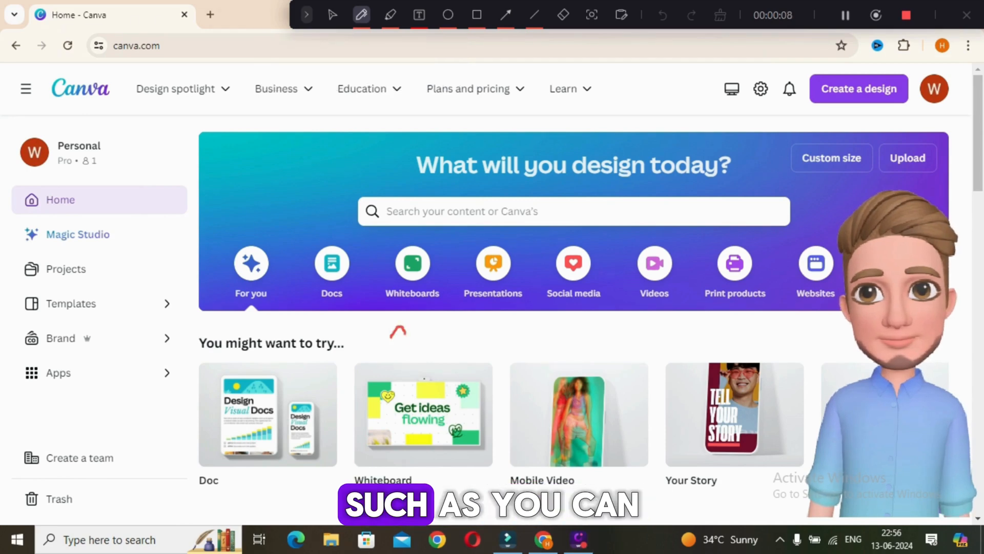
{"action": "left_click", "coordinate": [389, 14]}
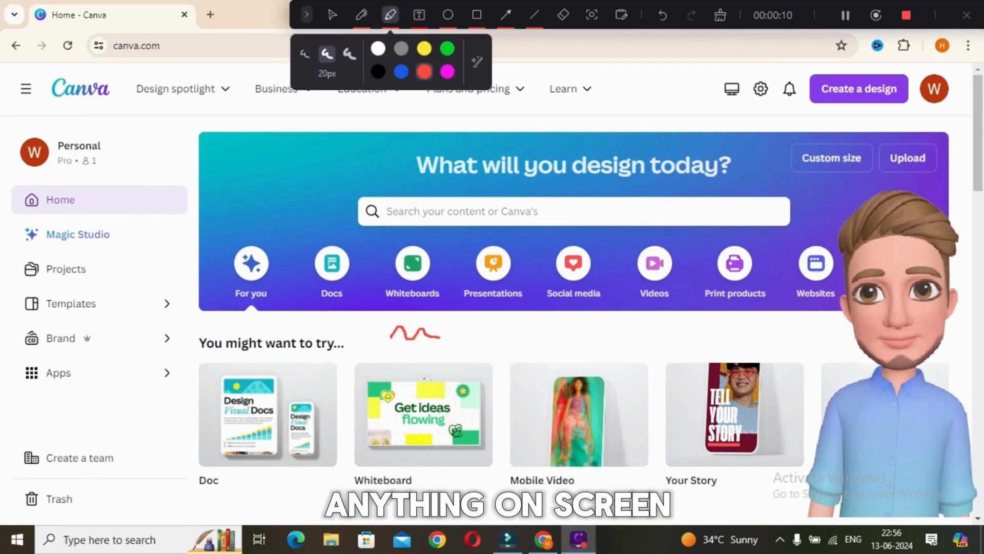
{"action": "left_click", "coordinate": [419, 14]}
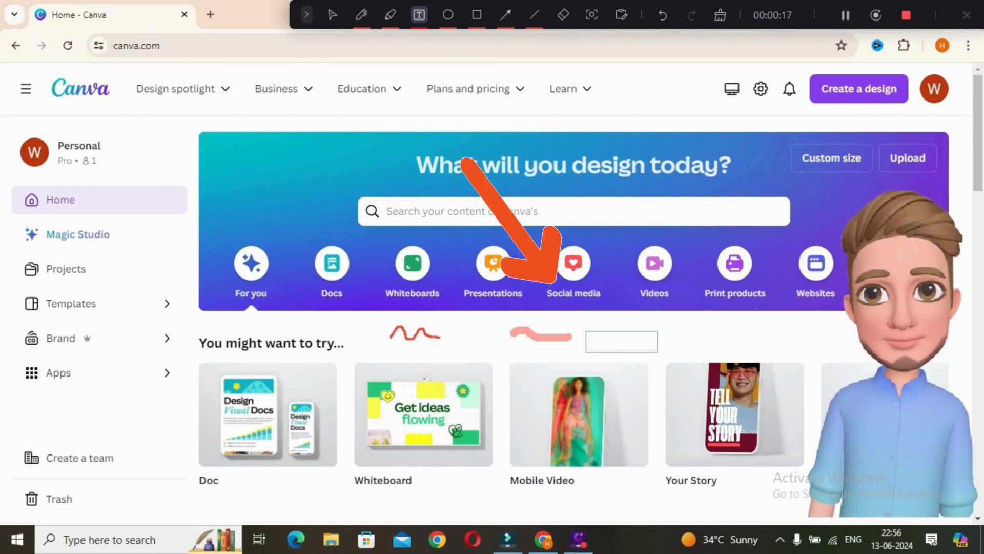
{"action": "type", "text": "k"}
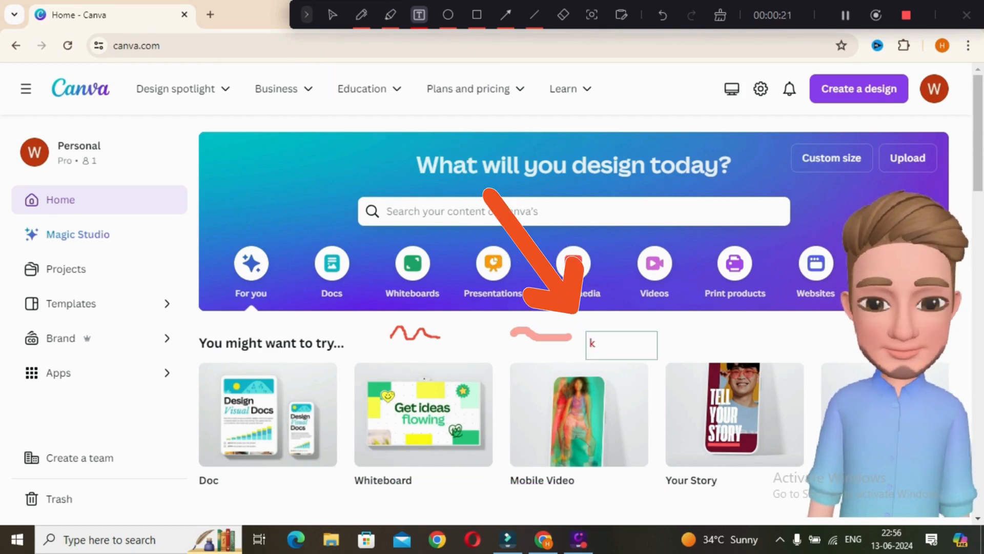
{"action": "type", "text": "f"}
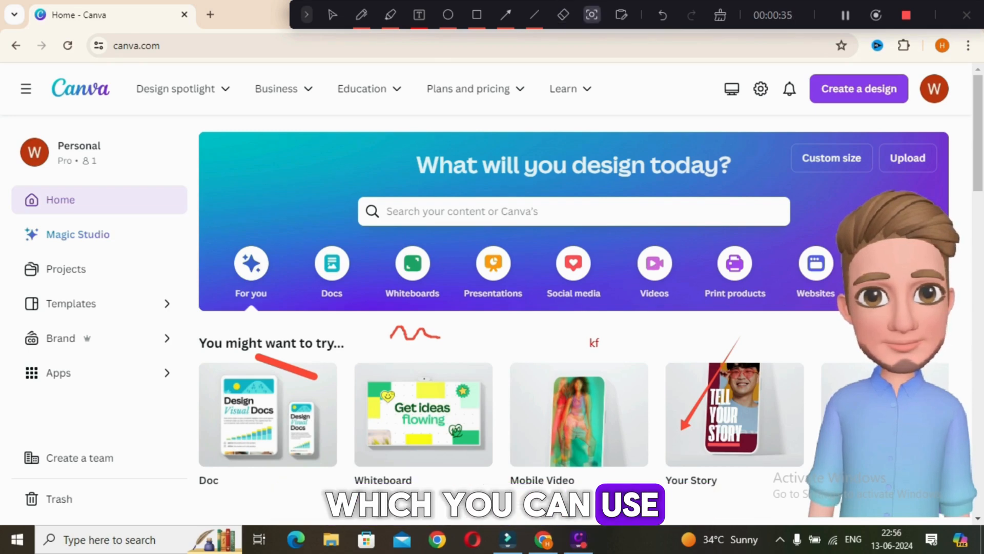
{"action": "left_click", "coordinate": [875, 15]}
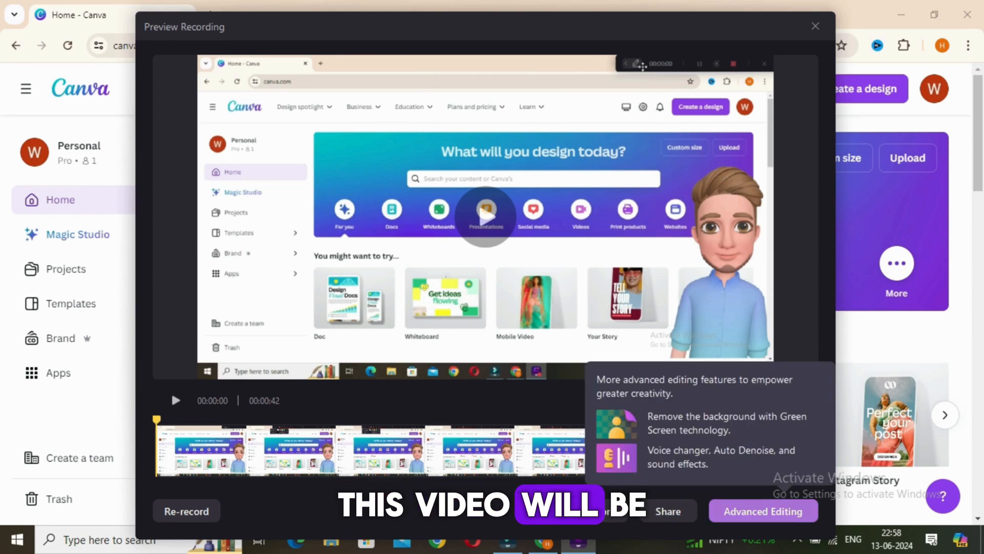
Move the recording into Advanced Editing, accept the project settings prompt, and open Templates
{"action": "left_click", "coordinate": [815, 26]}
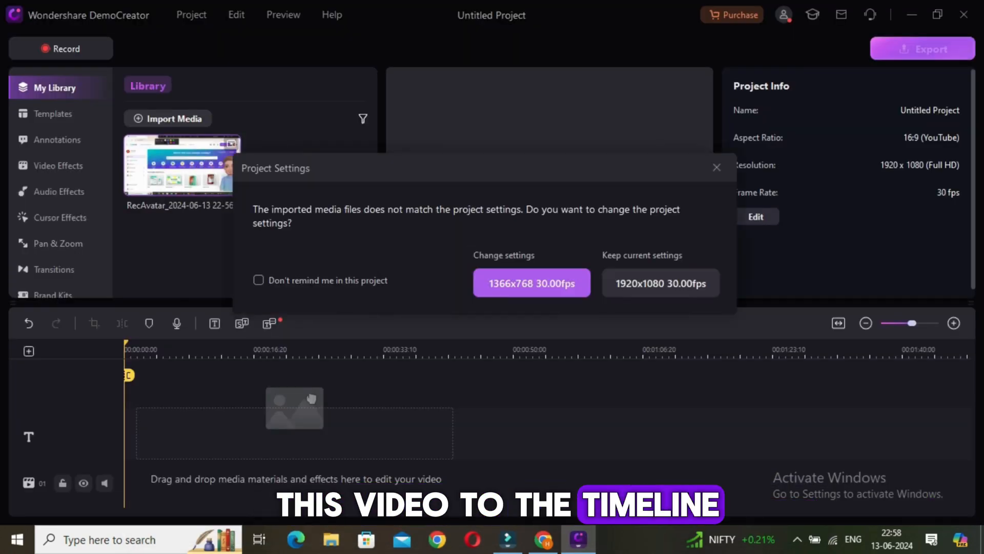
{"action": "left_click", "coordinate": [659, 283]}
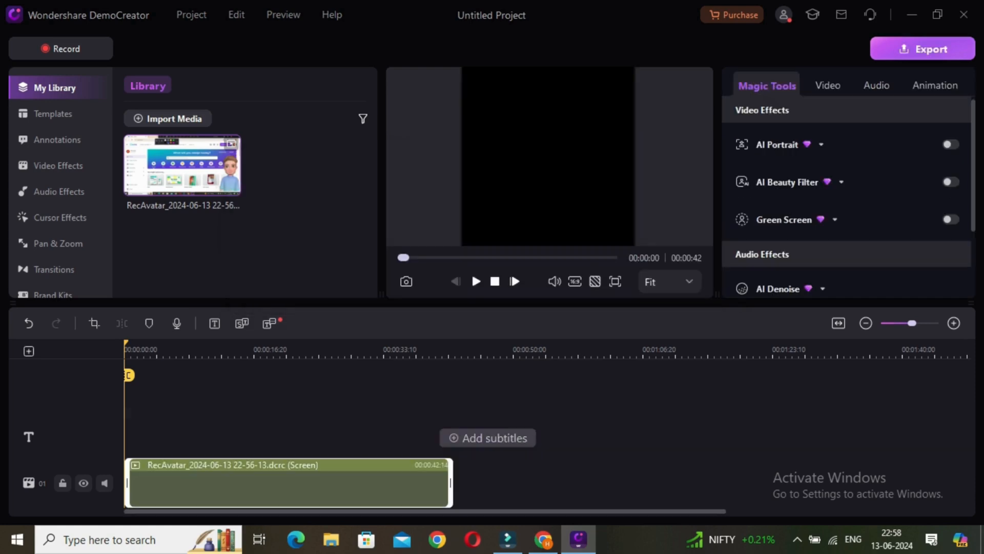
{"action": "left_click", "coordinate": [53, 114]}
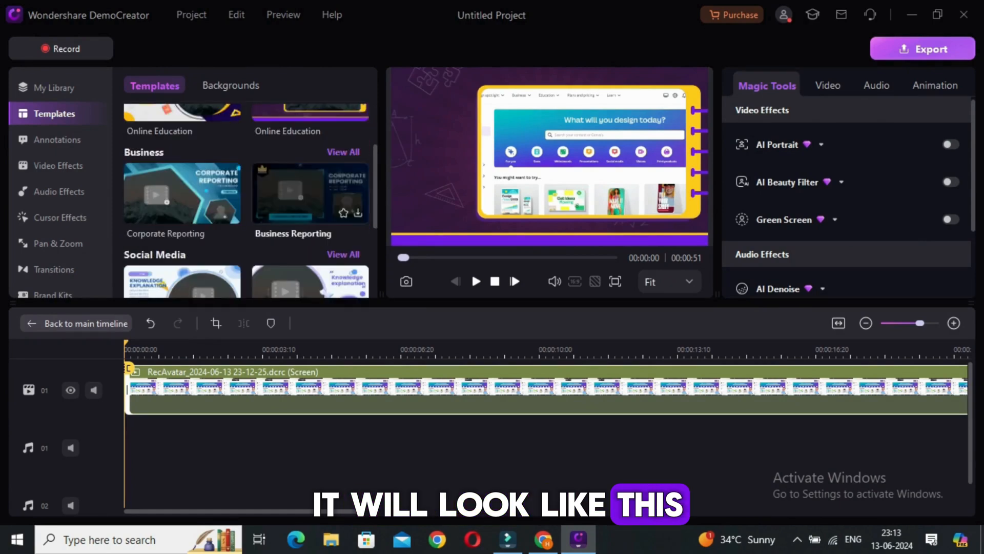
Scroll the Templates panel to the Social Media and Gaming sections and pick a template
{"action": "scroll", "scroll_direction": "down", "scroll_amount": 3}
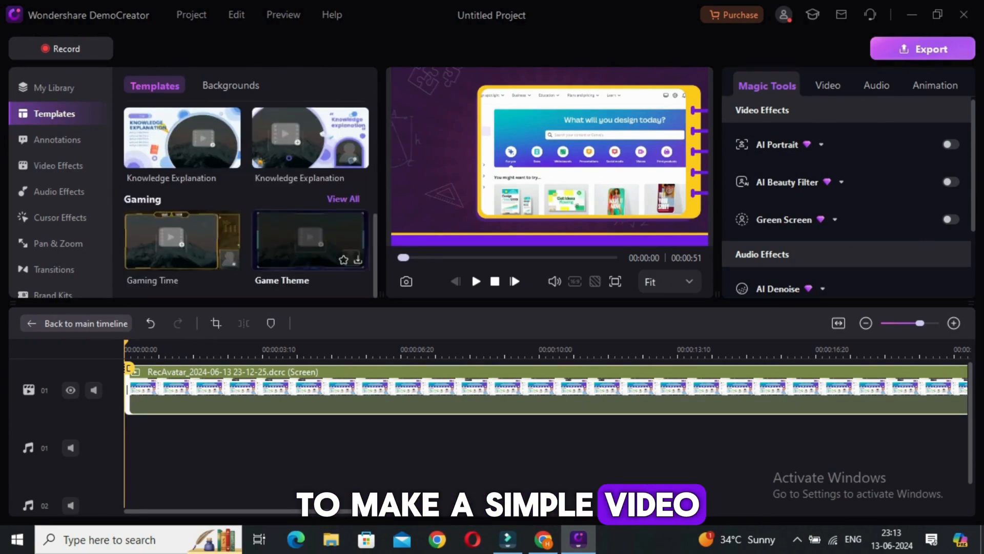
{"action": "left_click", "coordinate": [58, 140]}
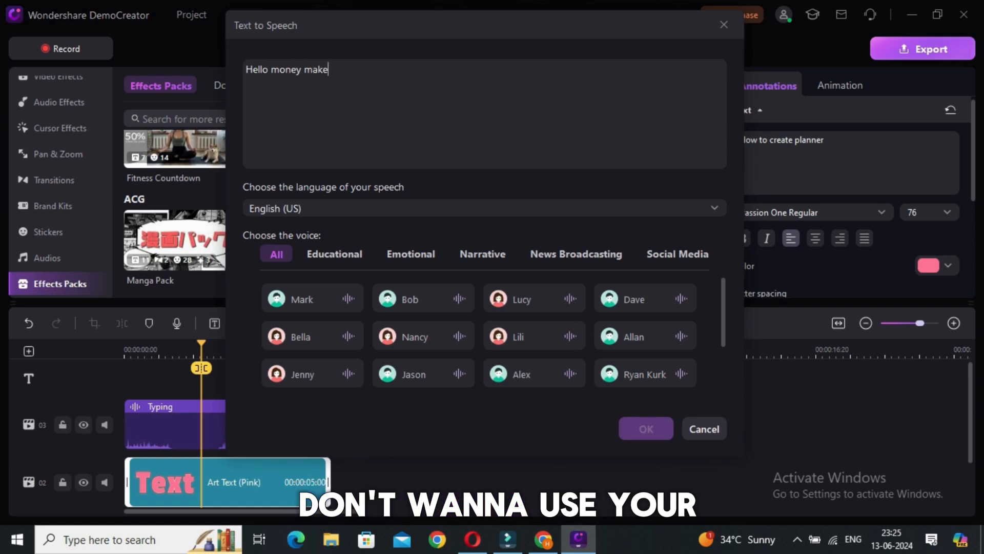
Generate spoken audio of 'Hello money makers' using the Mark voice
{"action": "type", "text": "rs"}
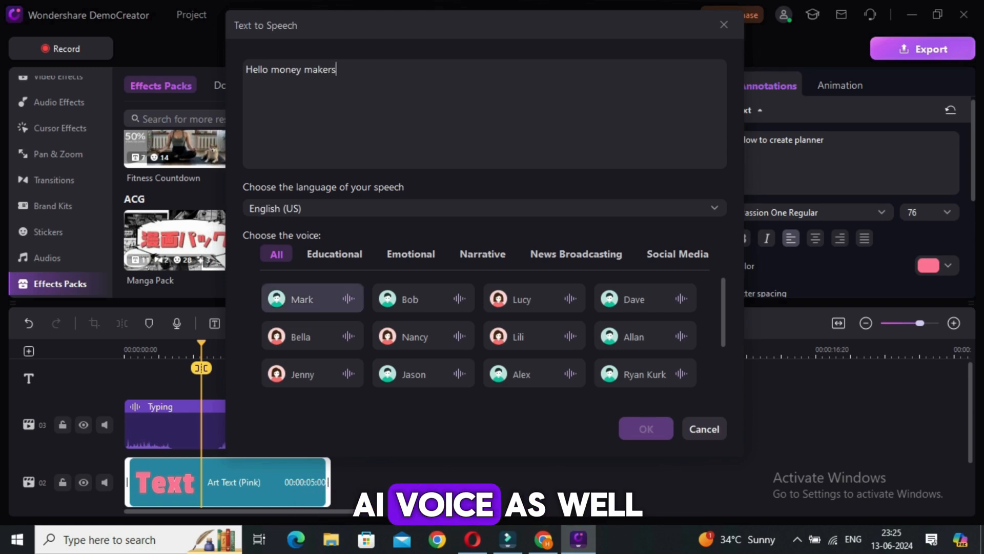
{"action": "left_click", "coordinate": [334, 254]}
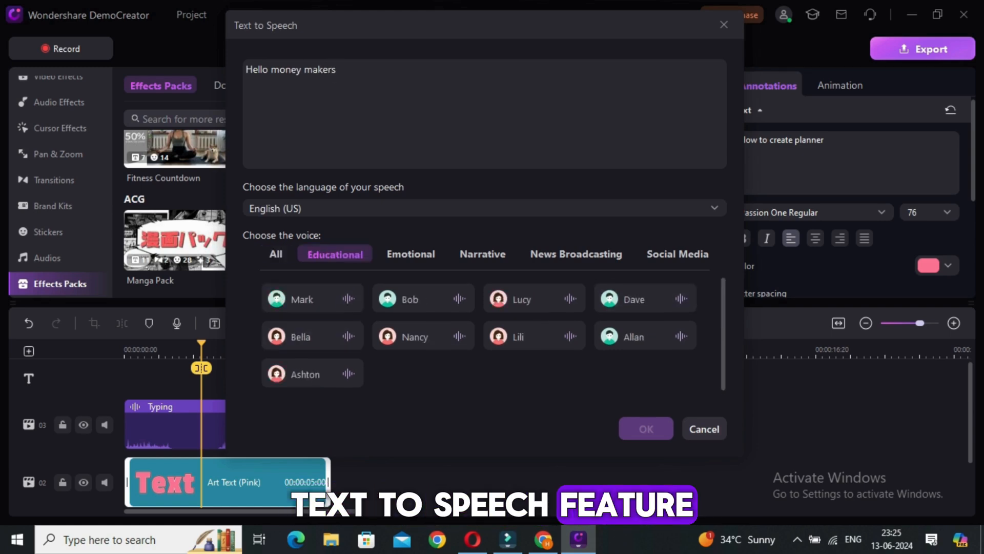
{"action": "left_click", "coordinate": [275, 254]}
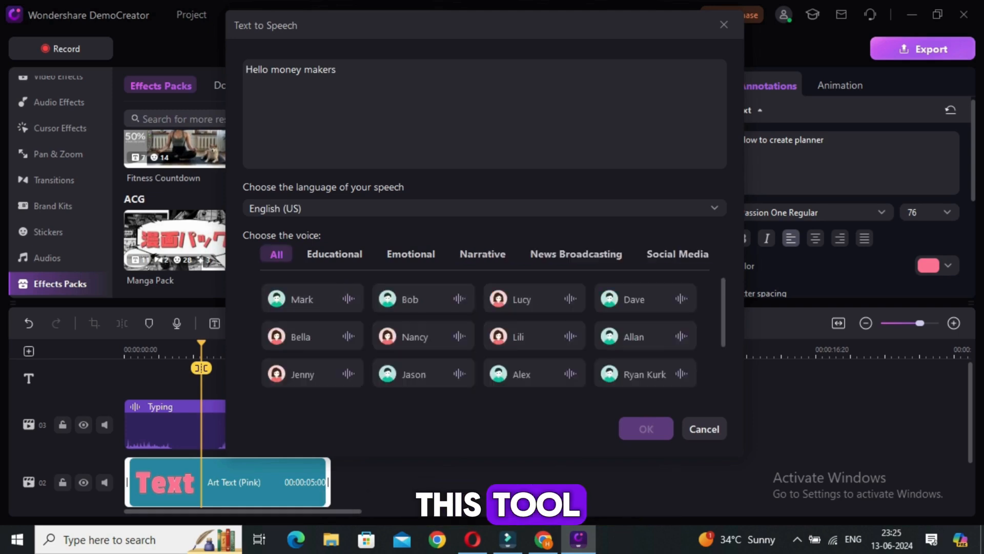
{"action": "left_click", "coordinate": [483, 207]}
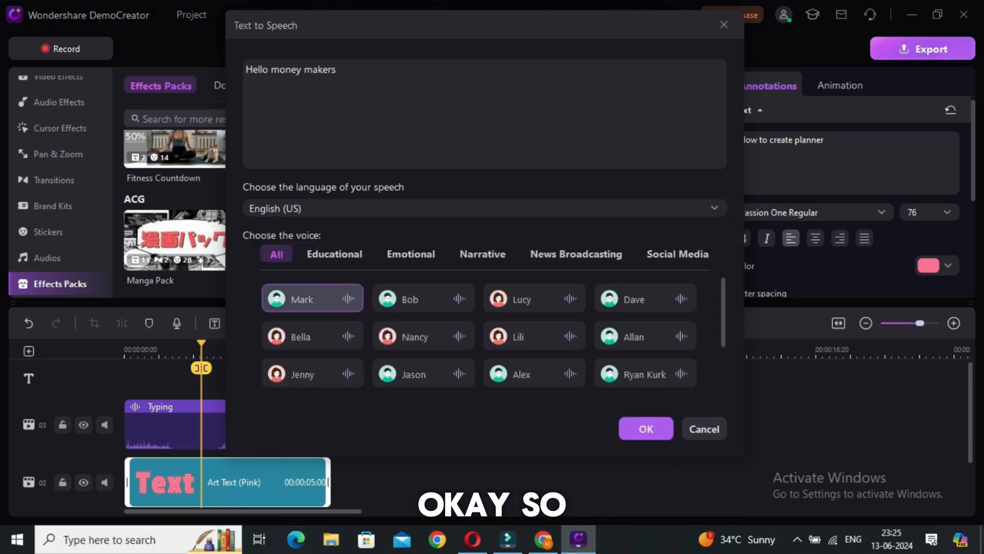
{"action": "left_click", "coordinate": [423, 298]}
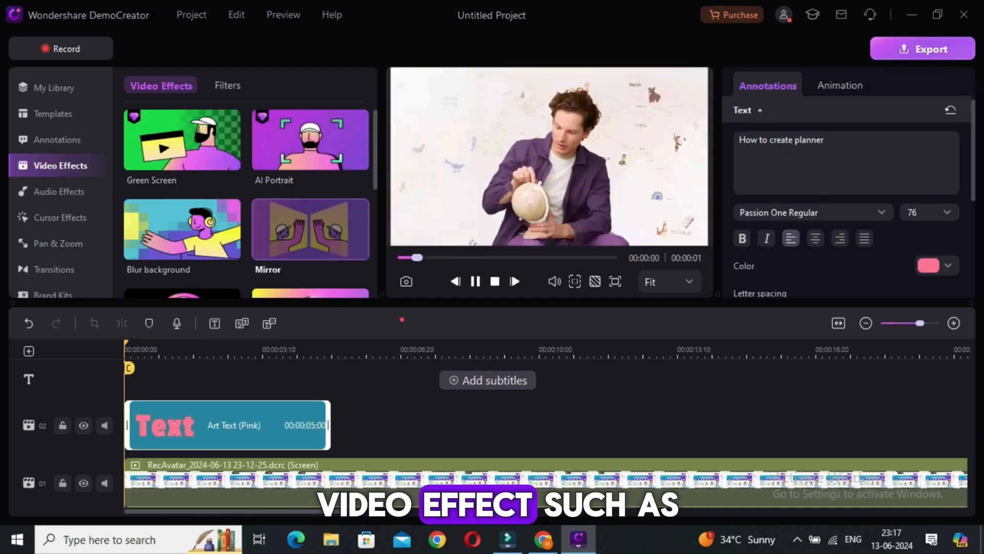
Preview the Blur background effect, then bring up the audio effects library
{"action": "left_click", "coordinate": [476, 280]}
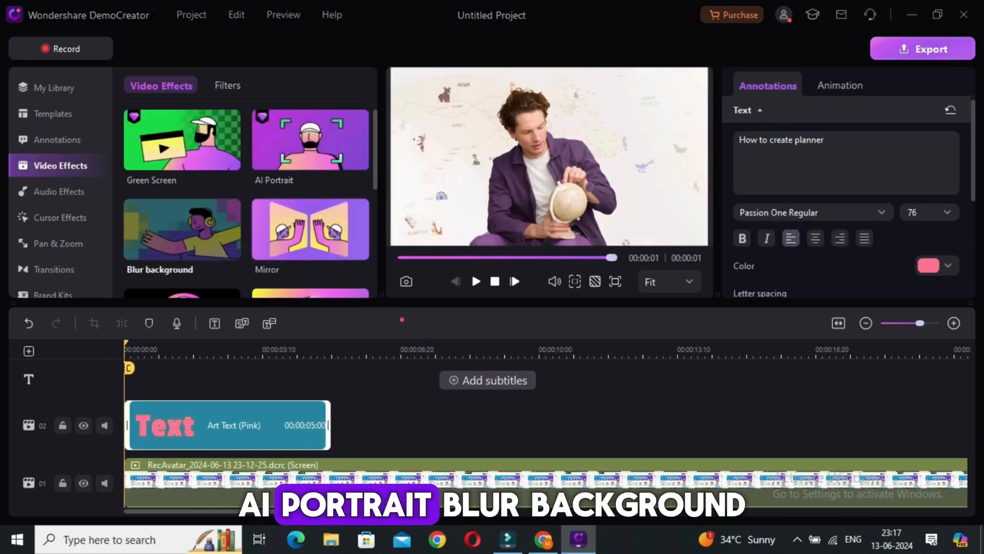
{"action": "left_click", "coordinate": [475, 280]}
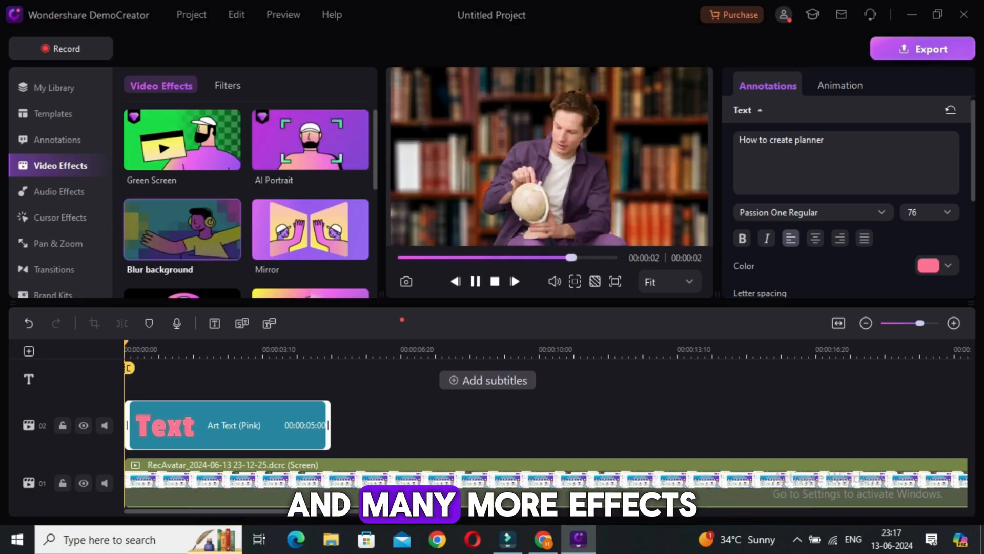
{"action": "left_click", "coordinate": [61, 192]}
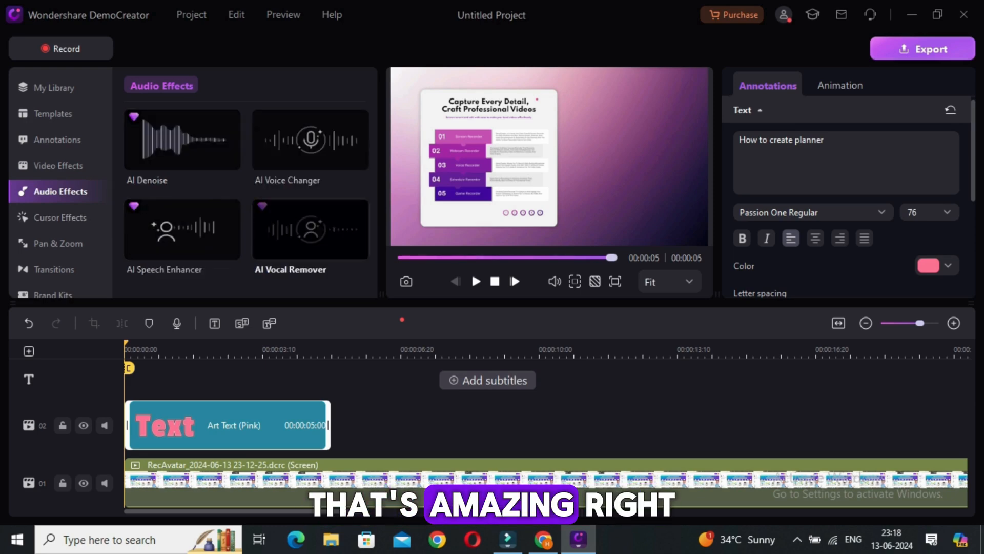
Show the Cursor Effects library with Cursor Highlight, Spotlight and Click Rings
{"action": "left_click", "coordinate": [60, 217]}
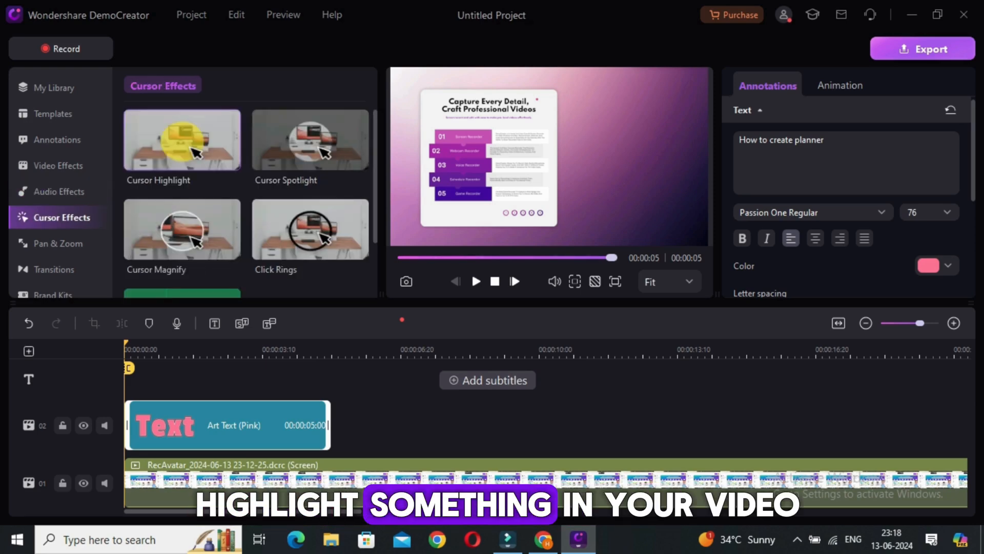
{"action": "left_click", "coordinate": [207, 349]}
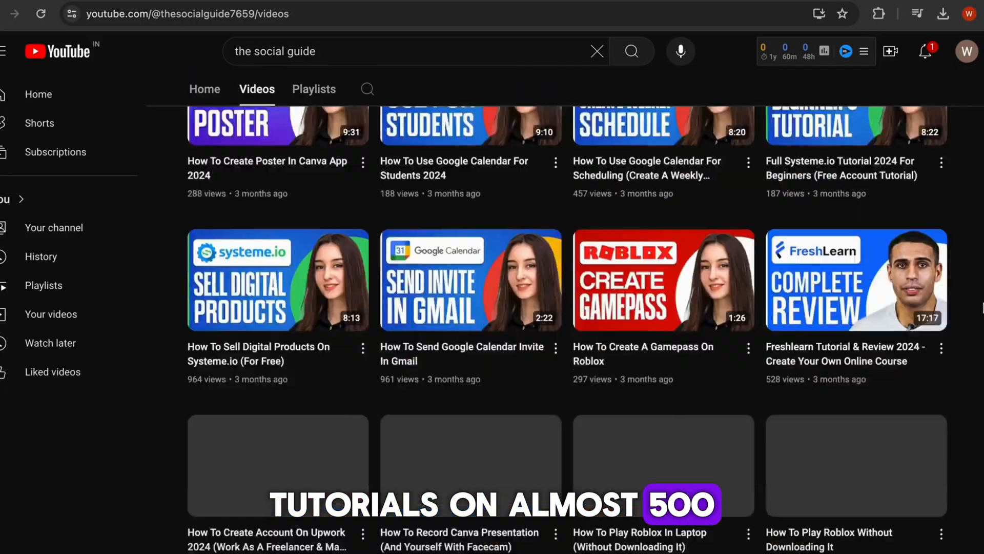
Scroll the channel page on YouTube toward the Join membership offer
{"action": "scroll", "scroll_direction": "down", "scroll_amount": 3}
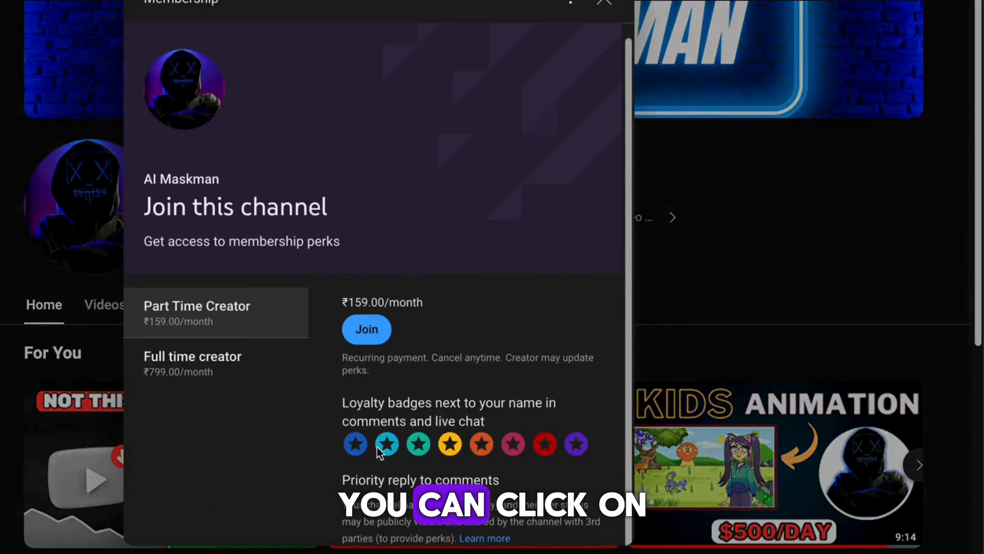
Select the Full time creator tier (₹799.00/month) and scroll its perks
{"action": "left_click", "coordinate": [192, 361]}
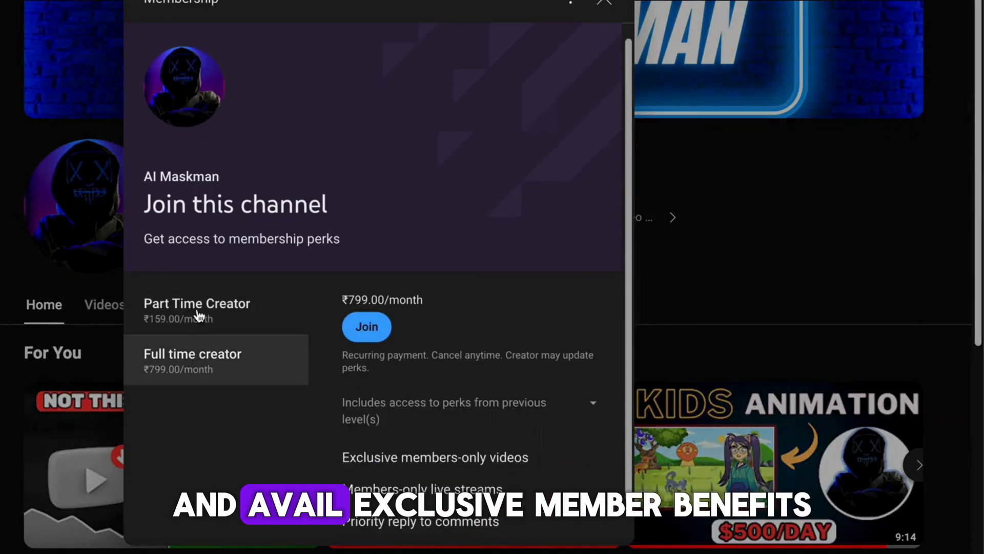
{"action": "scroll", "scroll_direction": "down", "scroll_amount": 3}
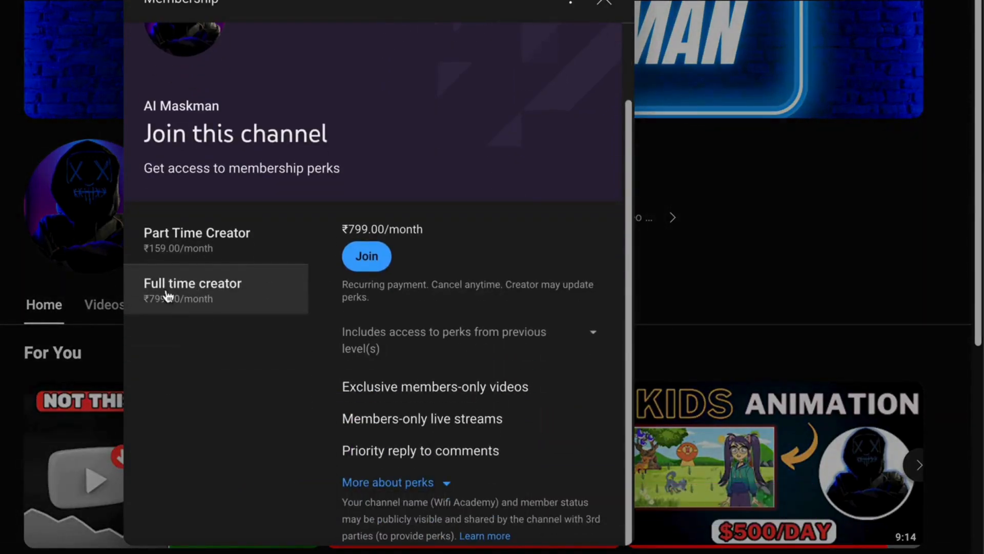